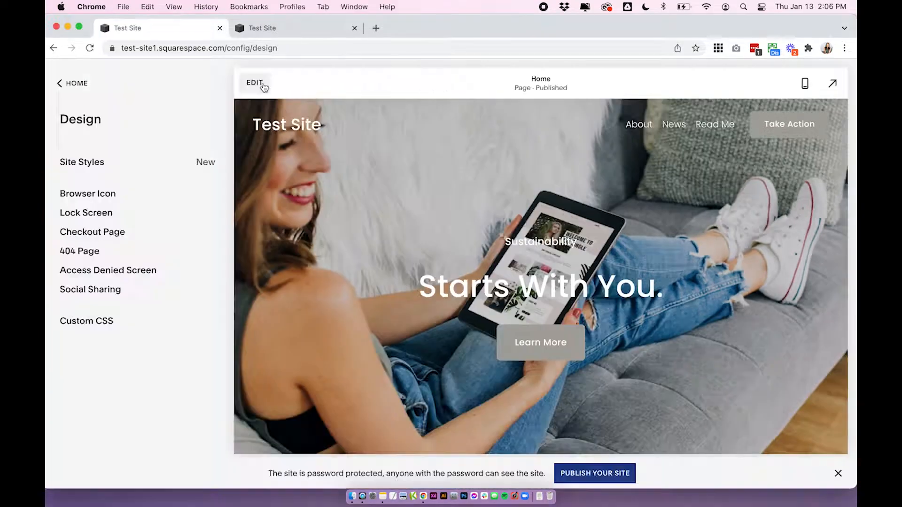
Step: Enter edit mode on the Home page and add a blank section above the Starts With You hero
left_click(254, 83)
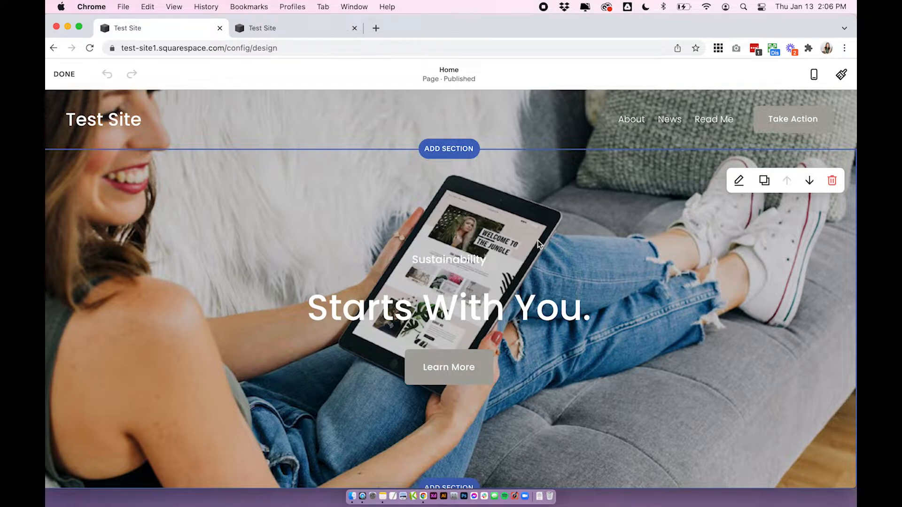
scroll("down", 3)
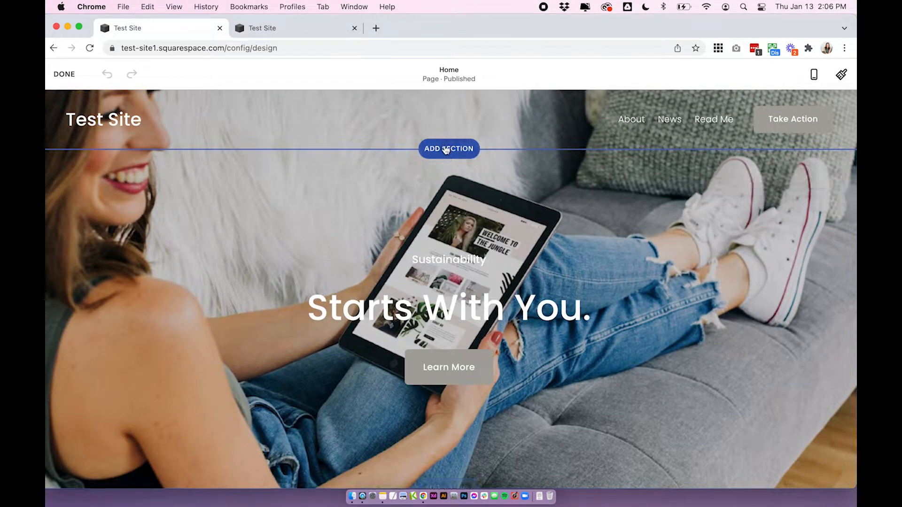
left_click(449, 149)
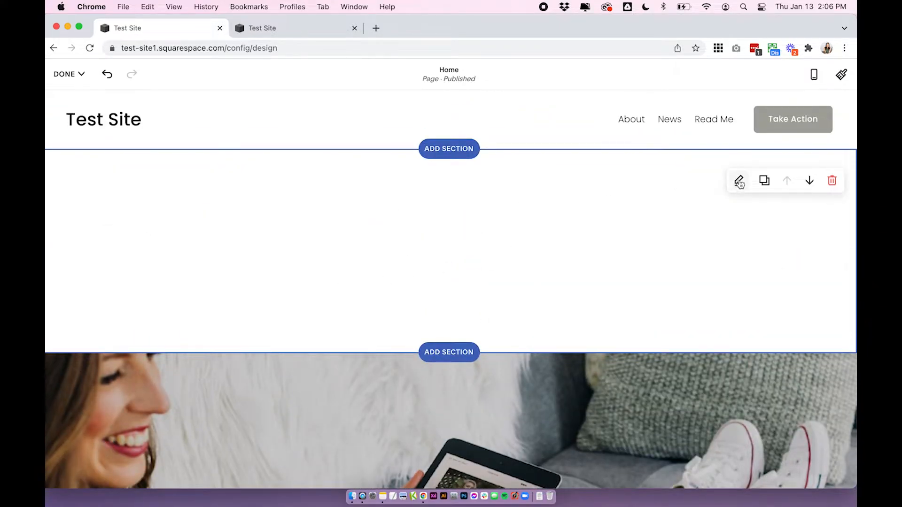
Step: Switch the new section's background to Video and bring up the upload, library and link choices
left_click(740, 180)
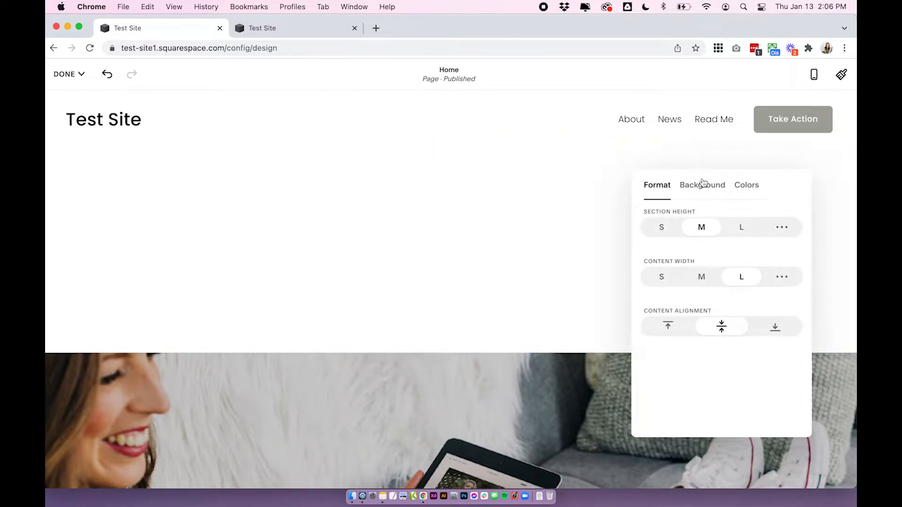
left_click(702, 185)
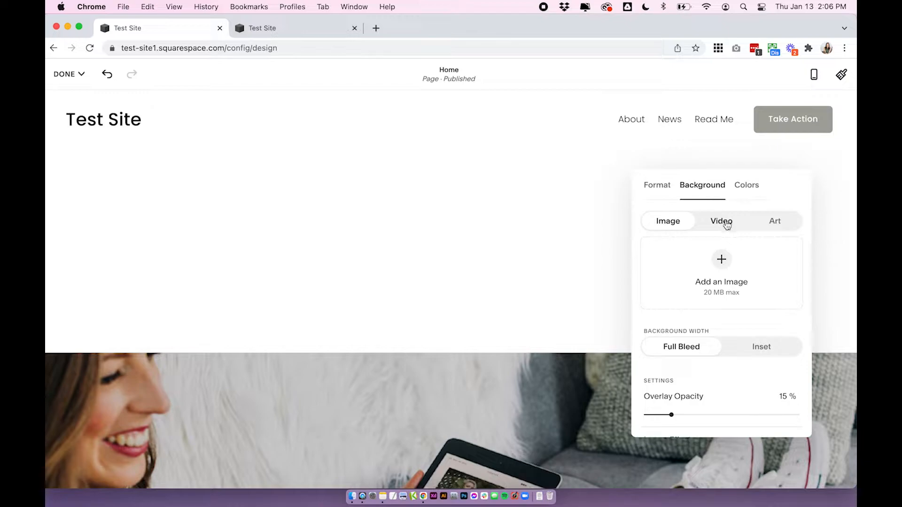
left_click(722, 221)
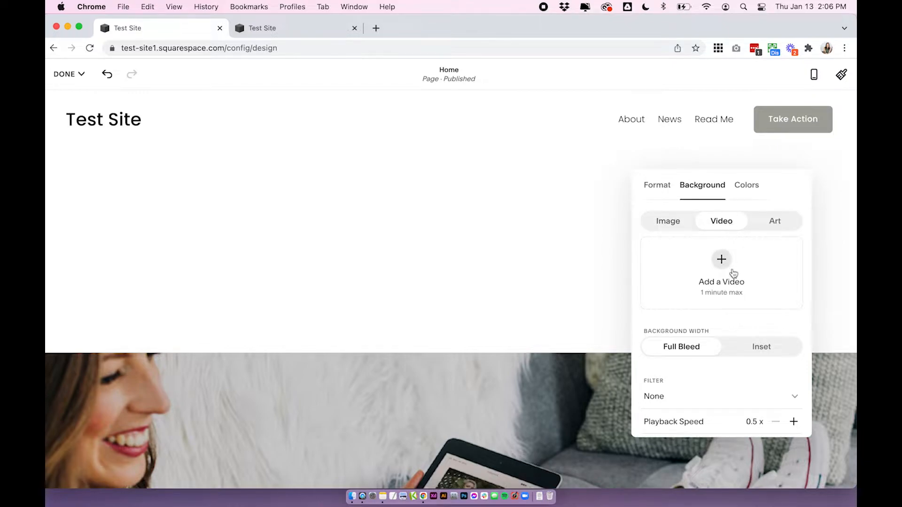
left_click(721, 260)
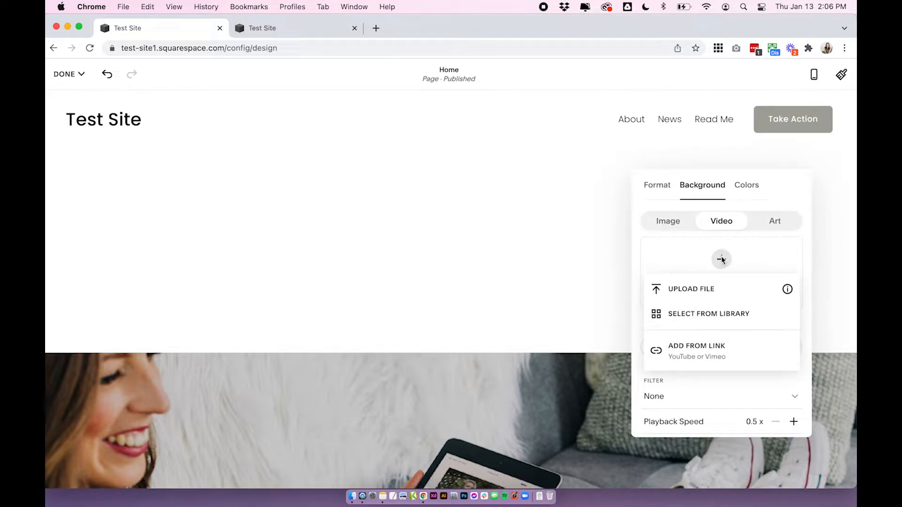
mouse_move(721, 288)
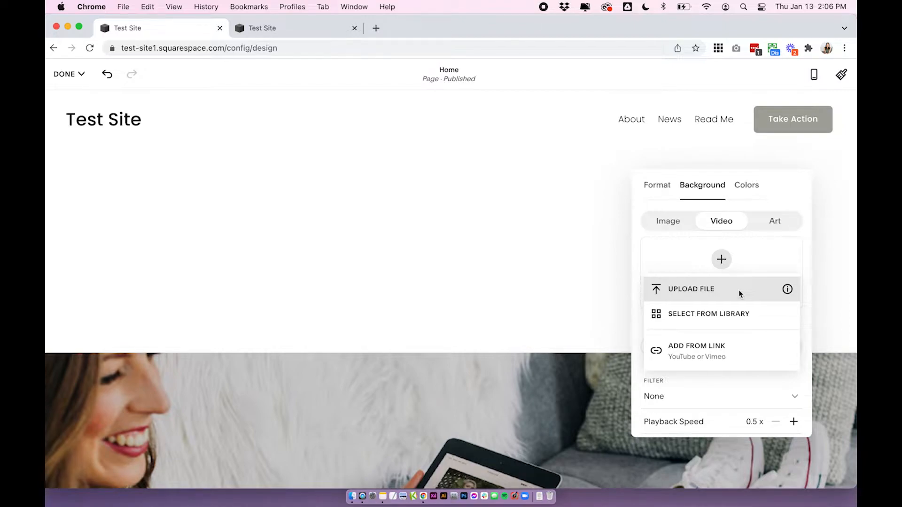
mouse_move(701, 292)
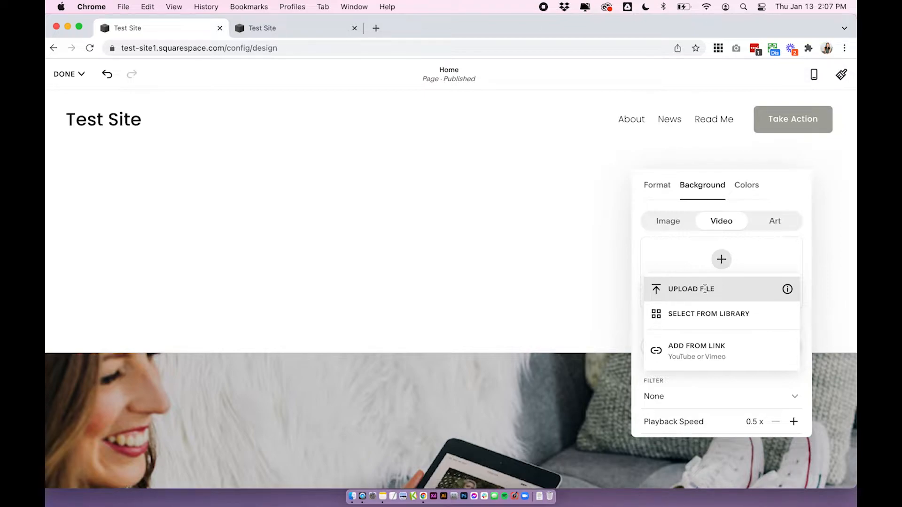
mouse_move(696, 350)
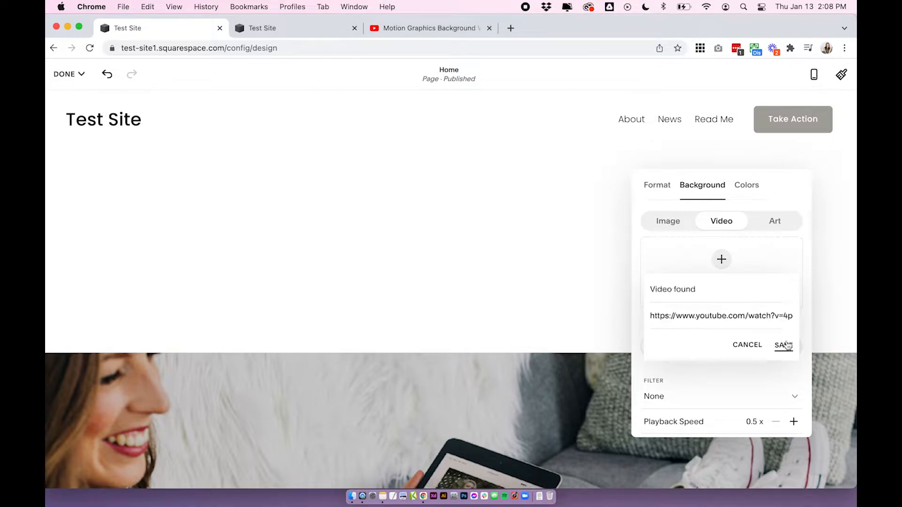
Step: Apply the starry-sky YouTube video as the background, keep Full Bleed width and the None filter
left_click(783, 344)
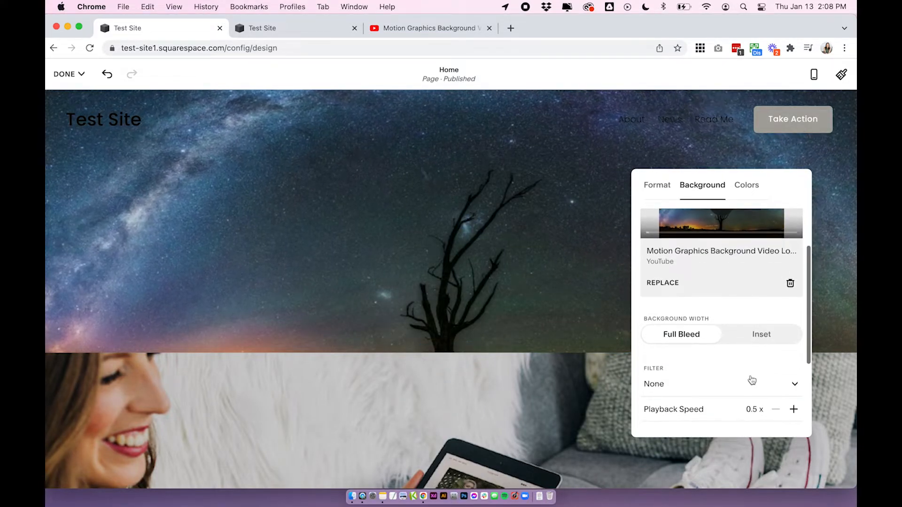
scroll("down", 3)
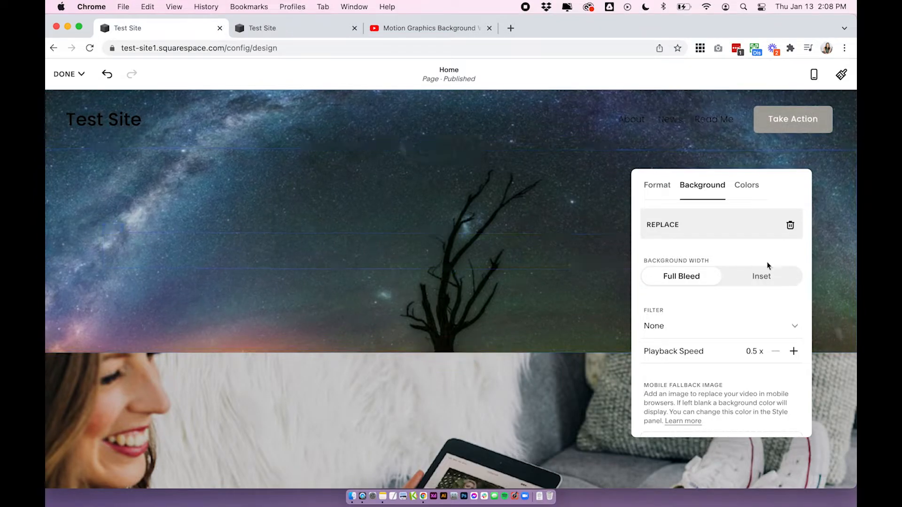
left_click(761, 276)
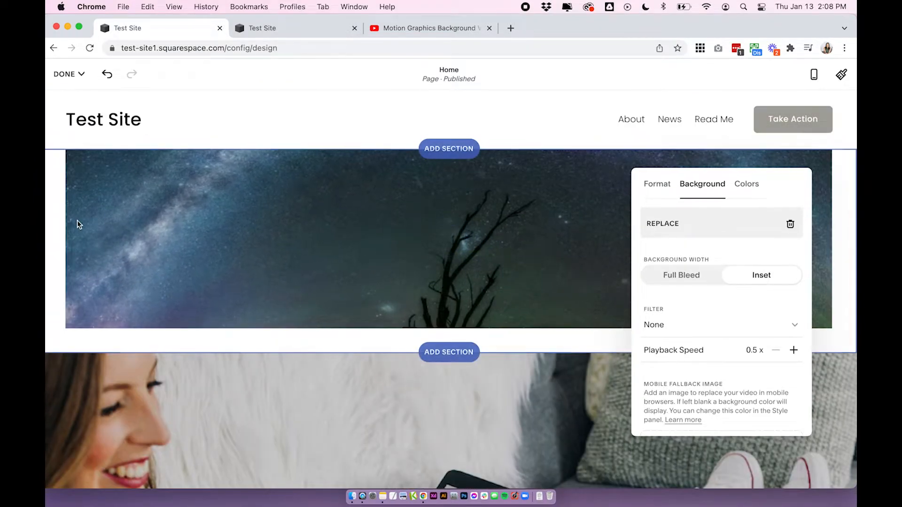
mouse_move(227, 348)
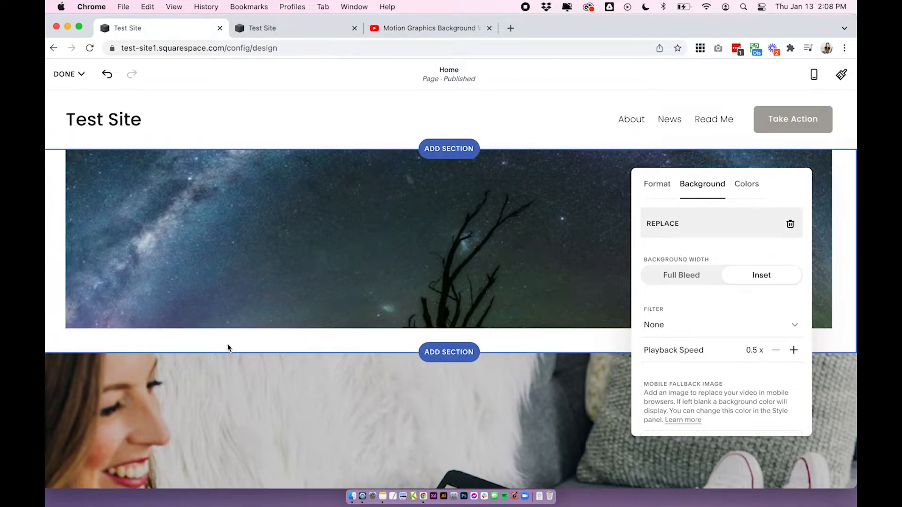
scroll("down", 3)
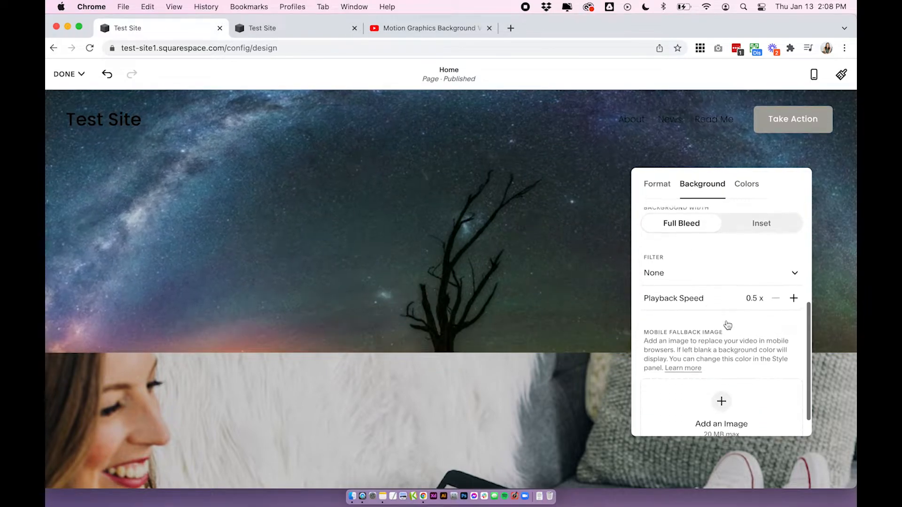
left_click(720, 273)
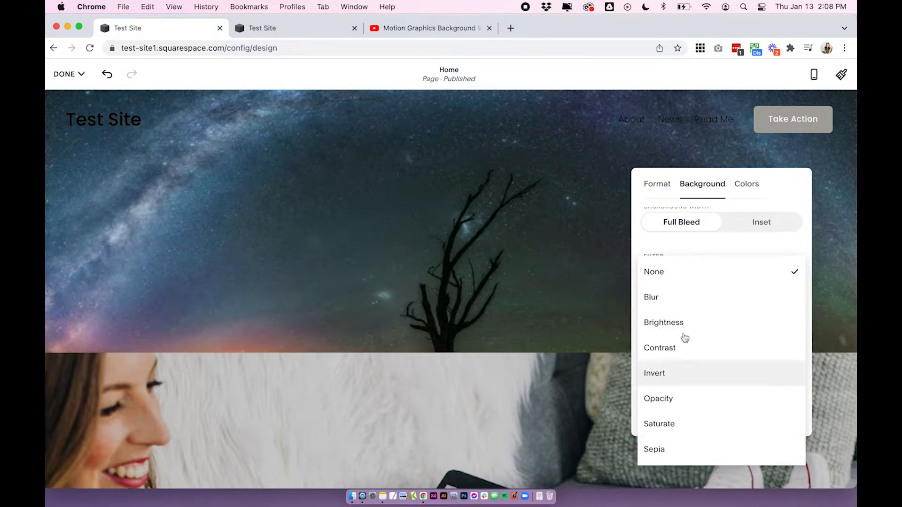
left_click(654, 271)
type("7.1")
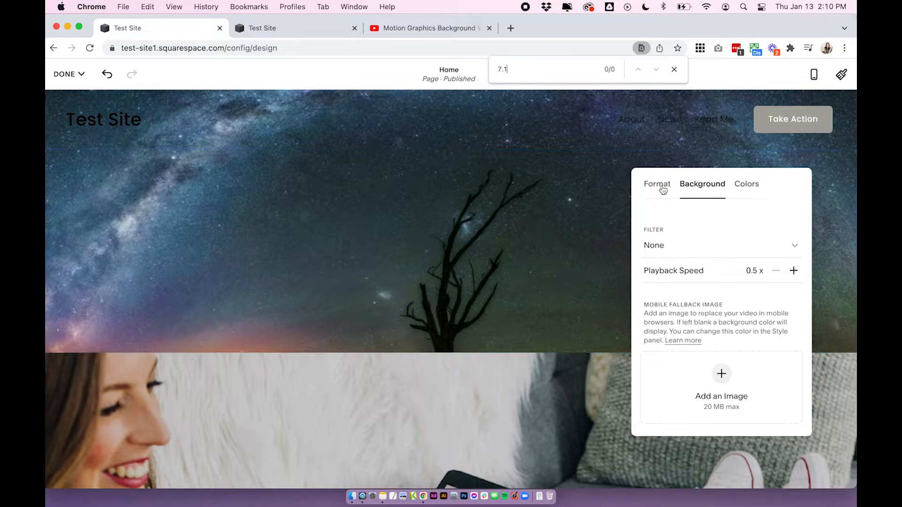
Step: Set Section Height to a custom value via the slider, taller than L, showing the full sky
left_click(656, 184)
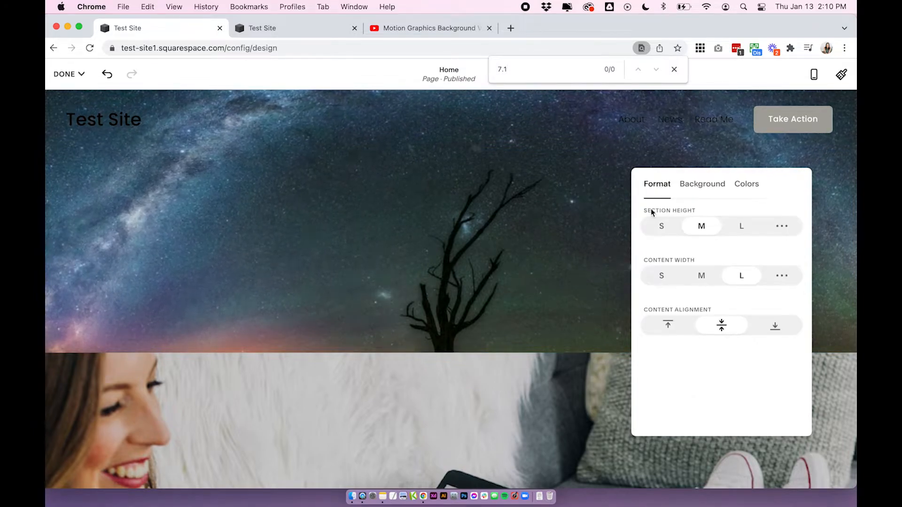
mouse_move(708, 368)
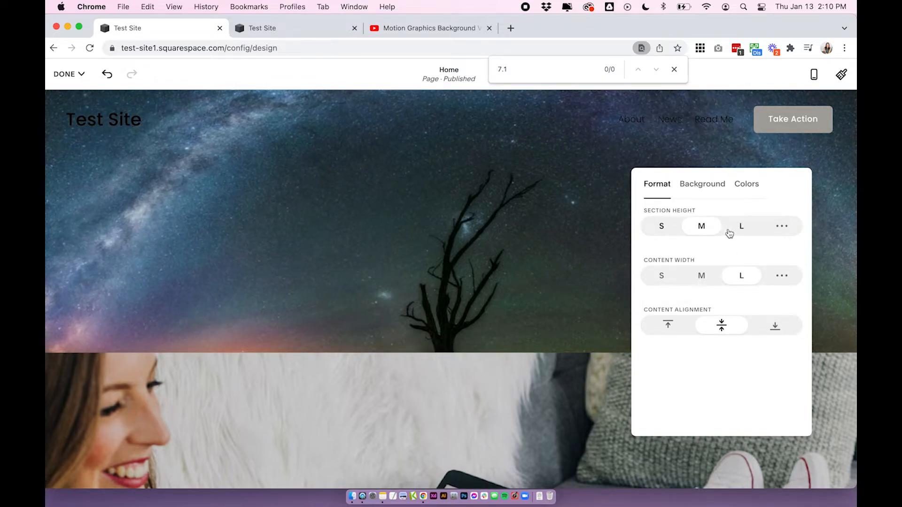
left_click(742, 225)
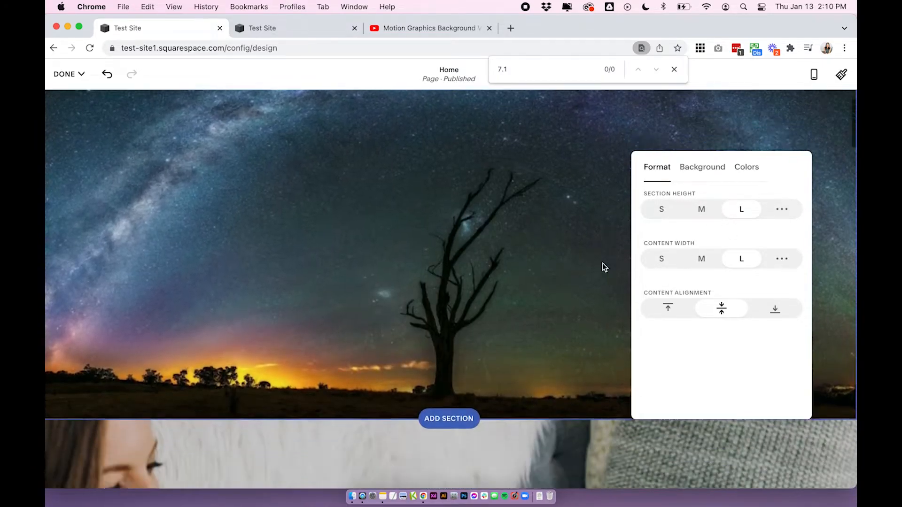
left_click(781, 209)
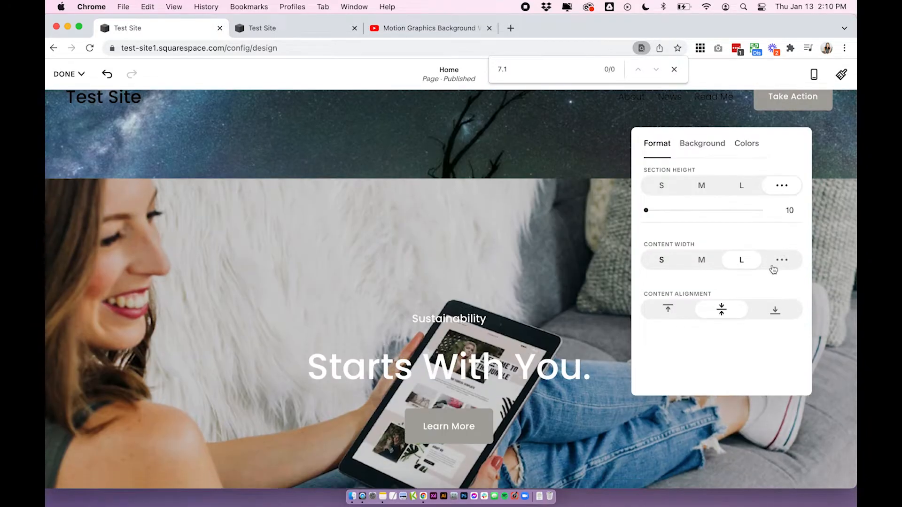
left_click_drag(646, 209, 706, 209)
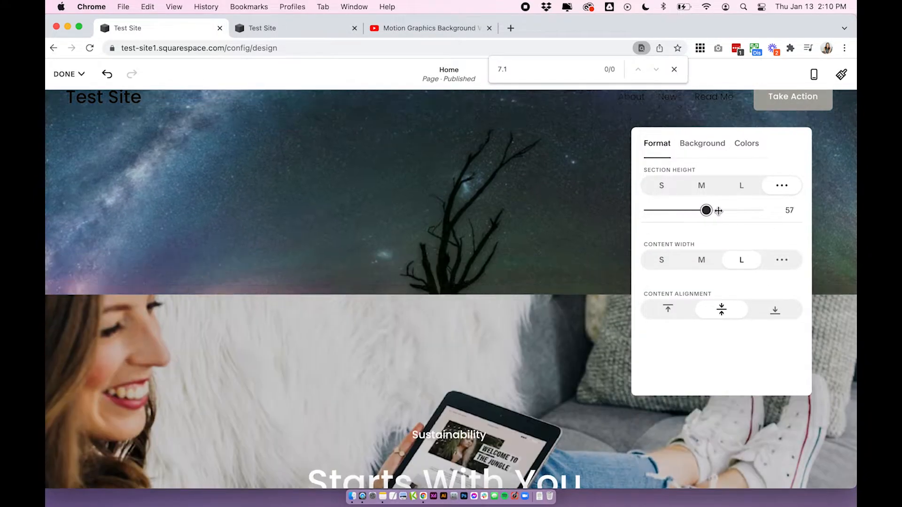
left_click_drag(705, 210, 693, 219)
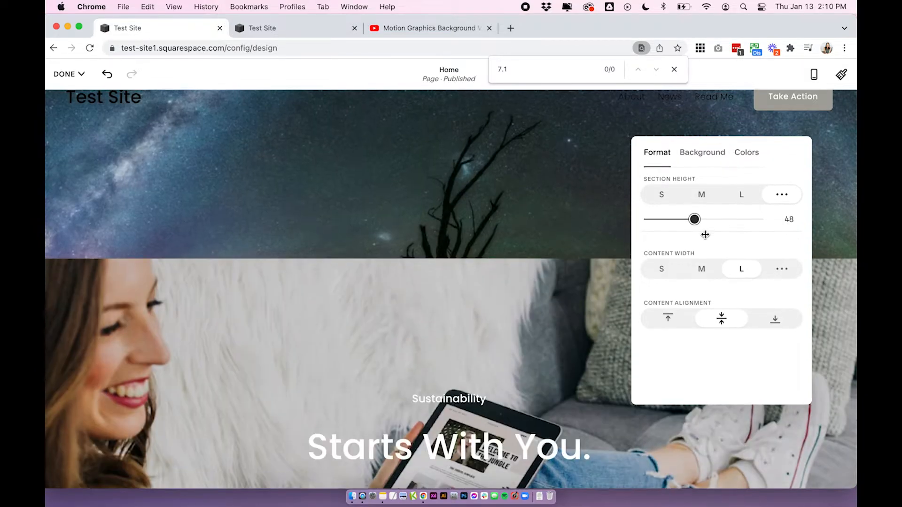
left_click_drag(694, 219, 760, 219)
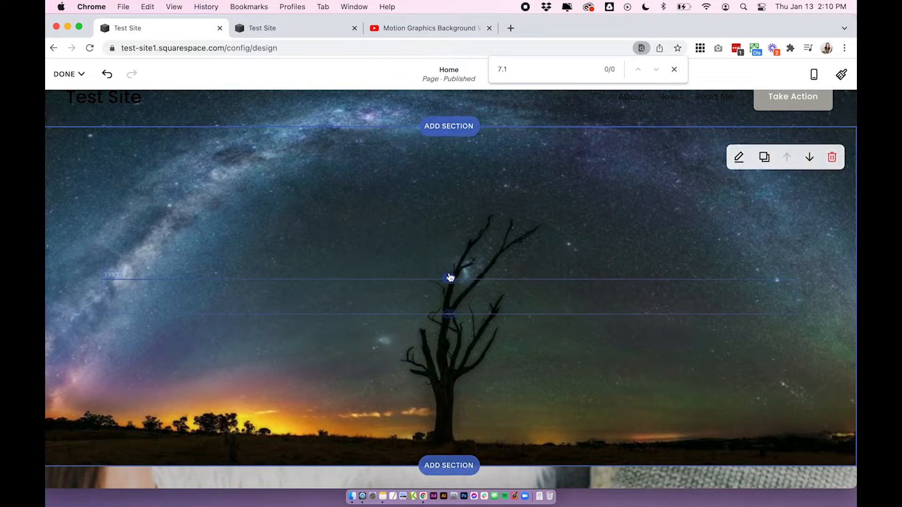
Step: Enter 'Inside of the sec' as text inside the video section before leaving the 7.1 site
left_click(449, 278)
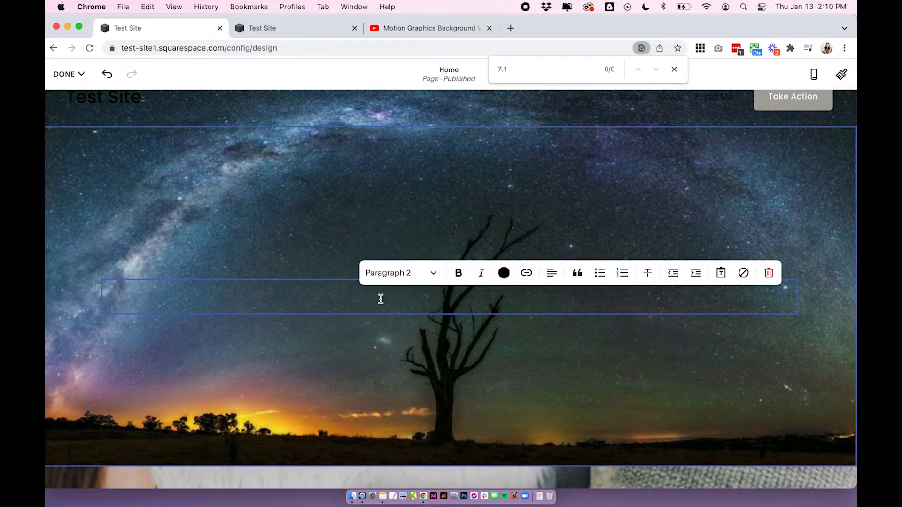
type("Inside of the sec")
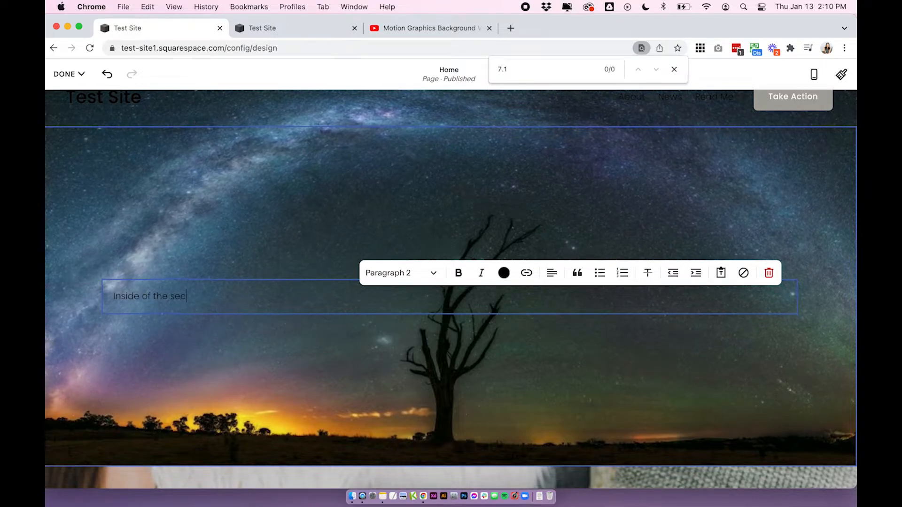
left_click(401, 273)
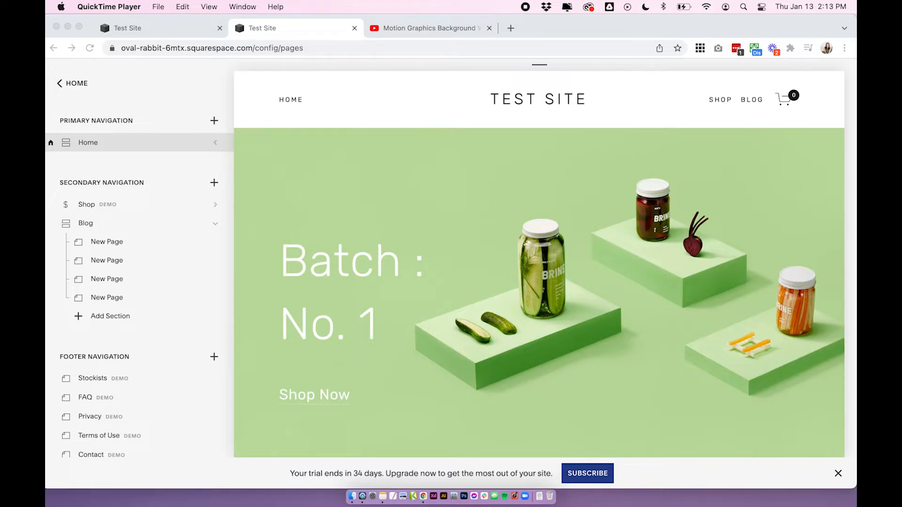
mouse_move(242, 165)
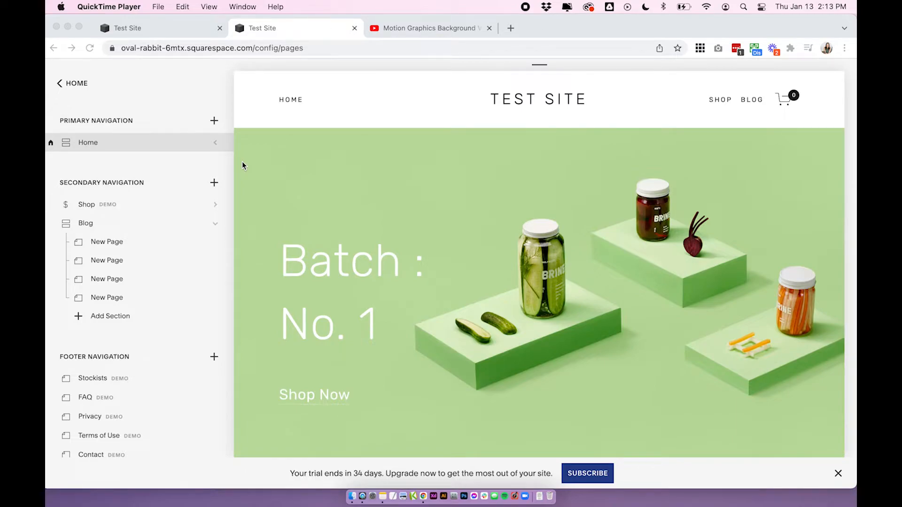
Step: Load the Contact page from Footer Navigation into the preview and dismiss the Create New Page menu
scroll("down", 3)
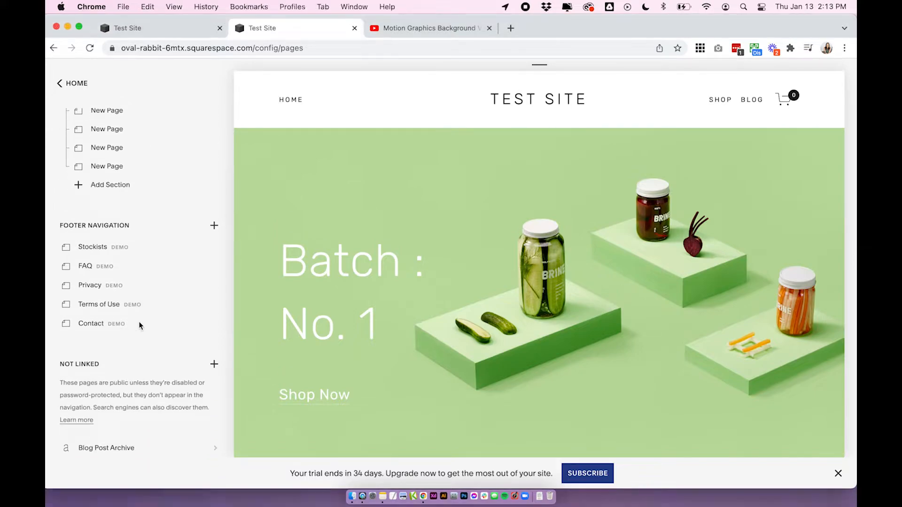
left_click(91, 323)
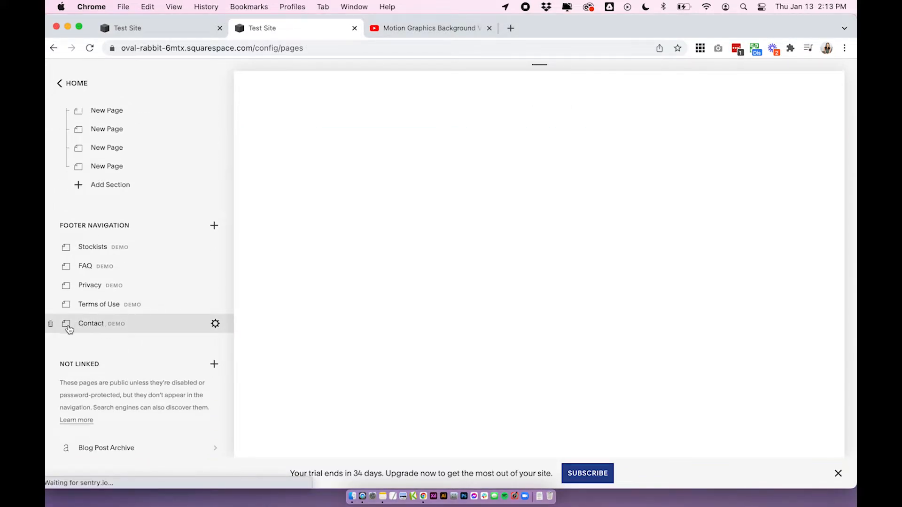
left_click(91, 323)
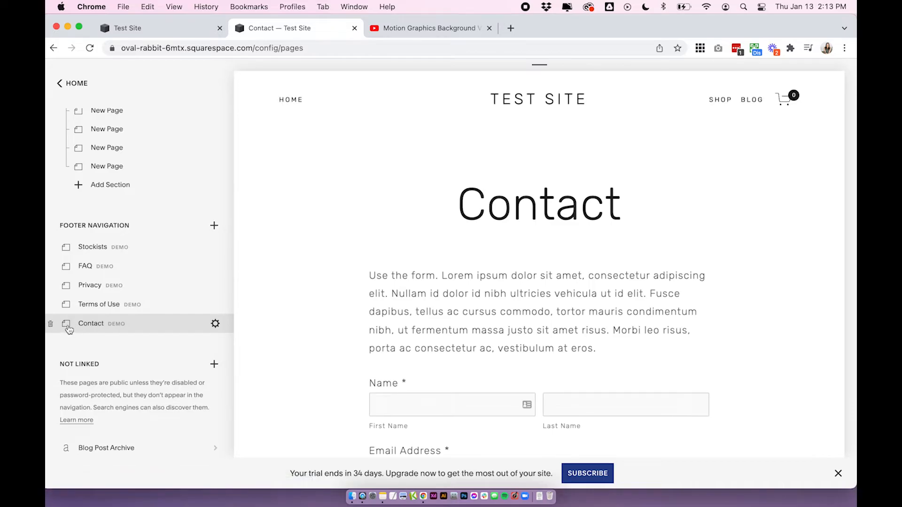
mouse_move(219, 229)
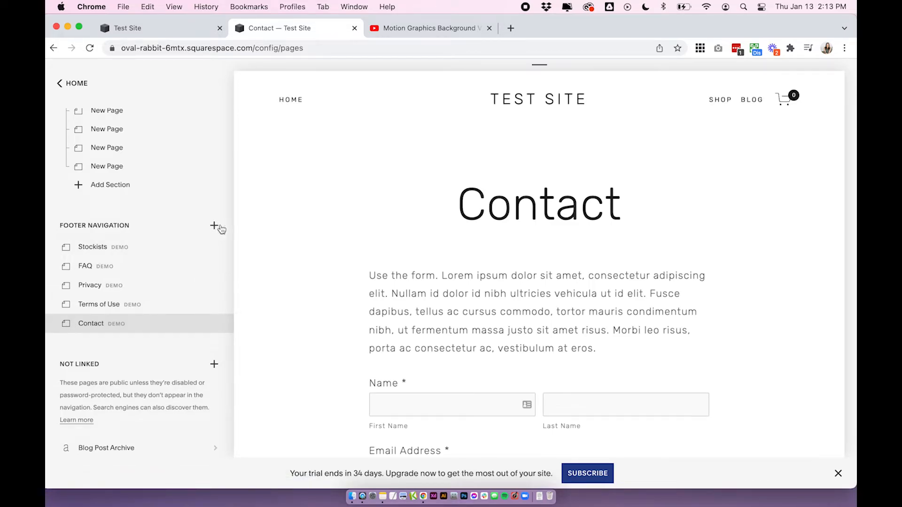
left_click(213, 225)
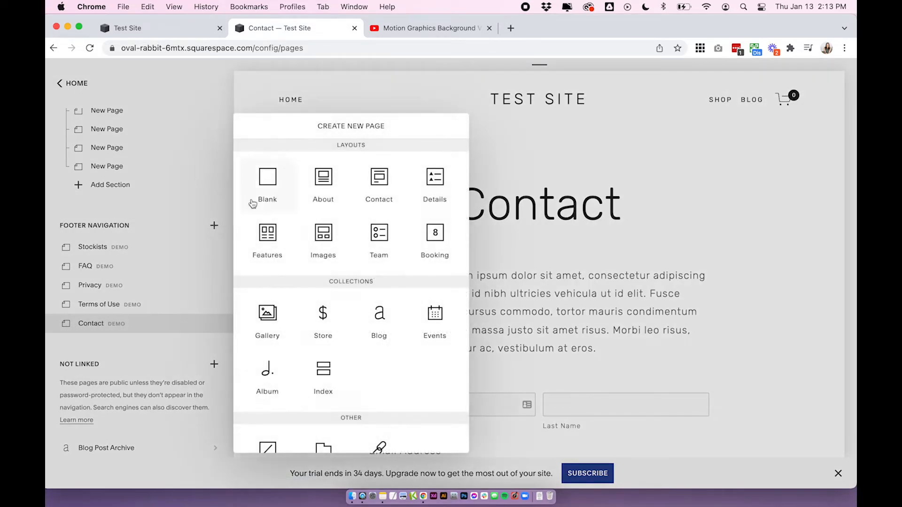
mouse_move(237, 194)
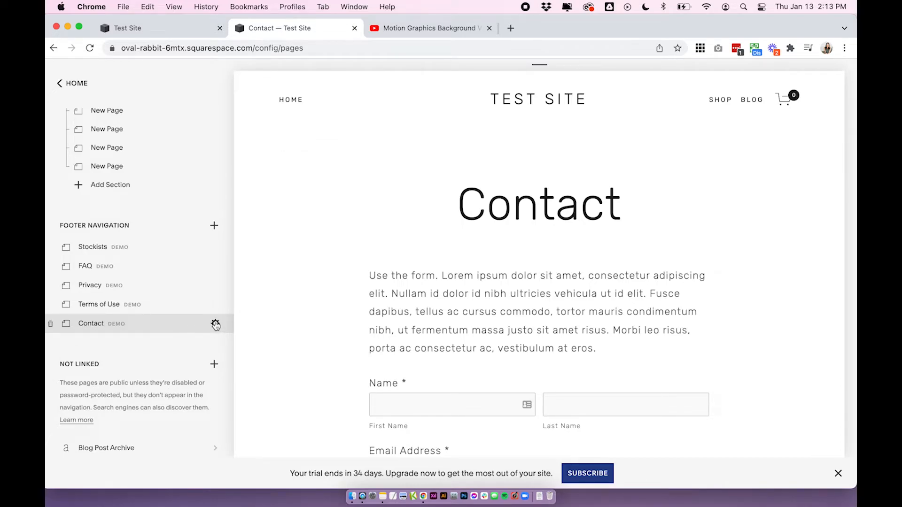
Step: Set the Contact page's Media to the starry-sky YouTube video and save it as the banner
left_click(216, 324)
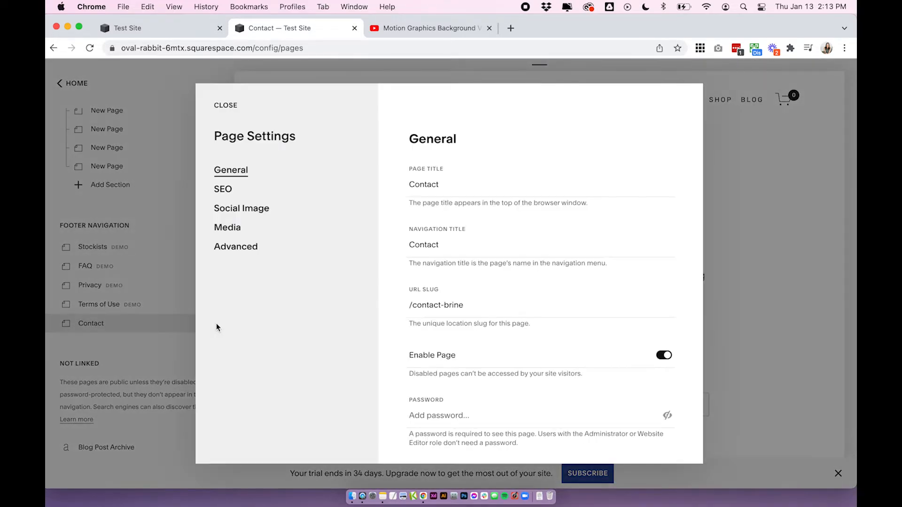
left_click(226, 227)
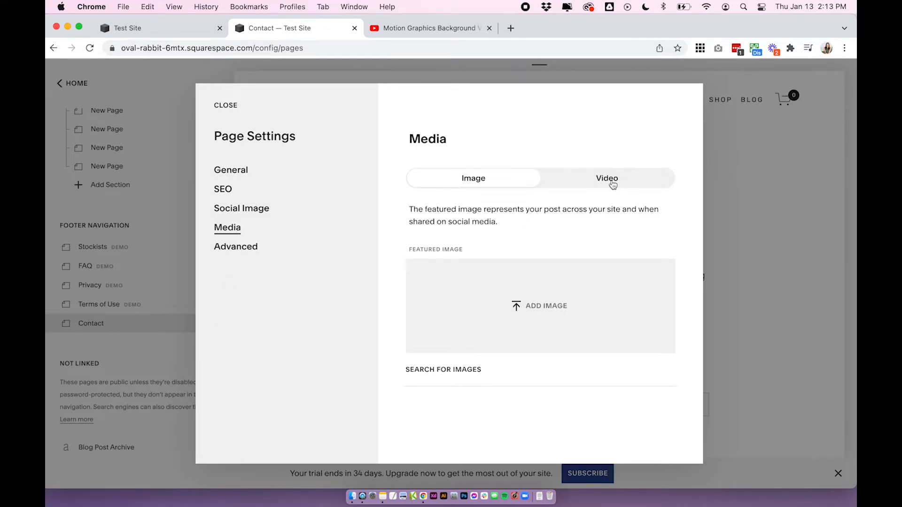
left_click(606, 178)
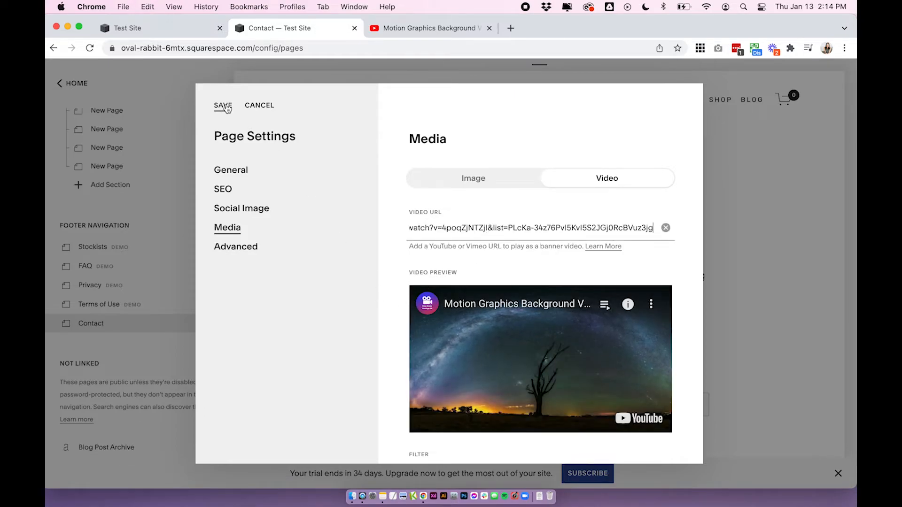
left_click(222, 105)
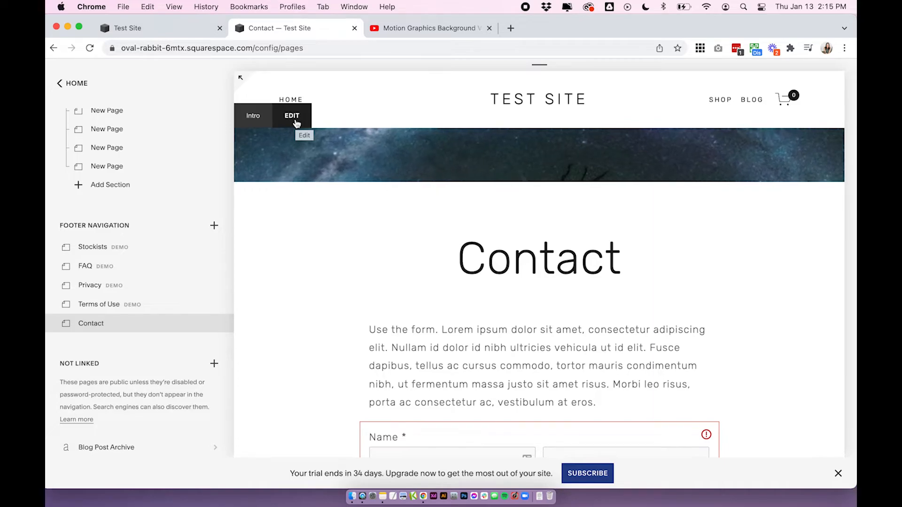
mouse_move(398, 150)
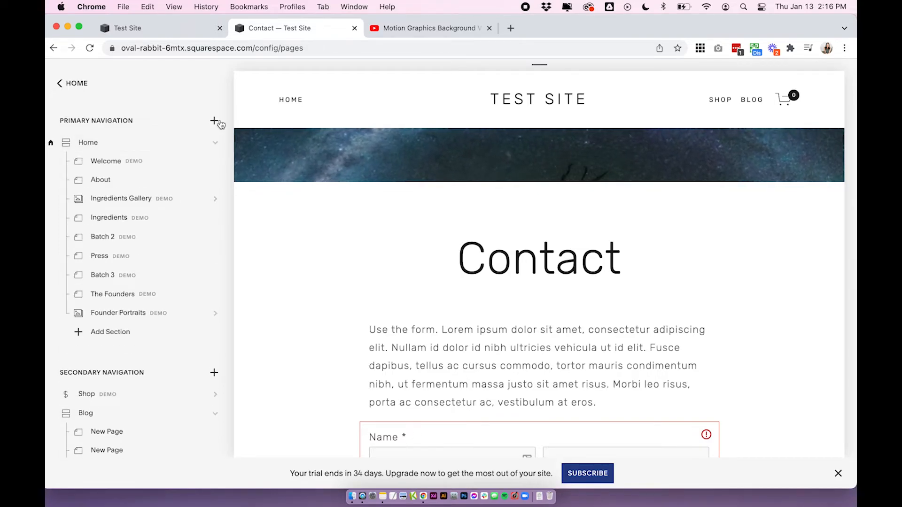
Step: Load the Home index page with its green Batch: No. 1 Welcome section in the preview
left_click(214, 121)
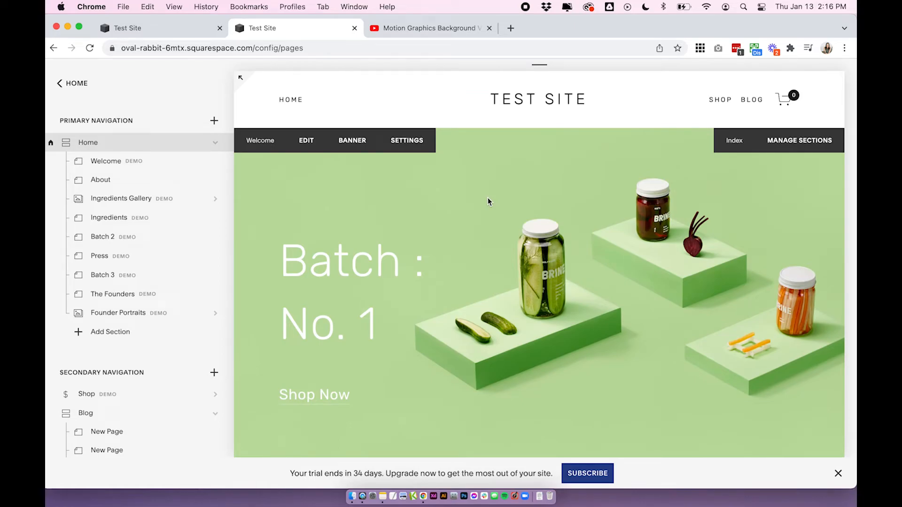
left_click(351, 140)
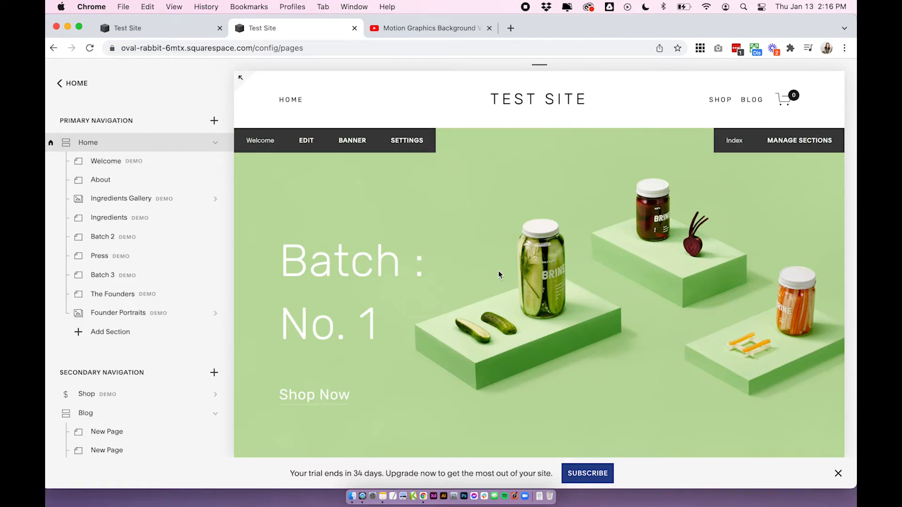
mouse_move(216, 160)
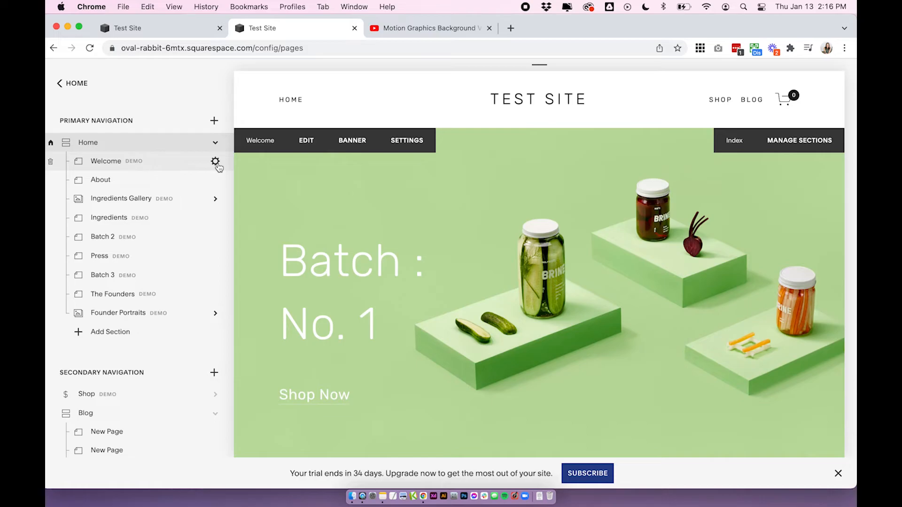
Step: Set the Welcome section's Media to the starry-sky YouTube video, keep filter and speed, and save
left_click(215, 160)
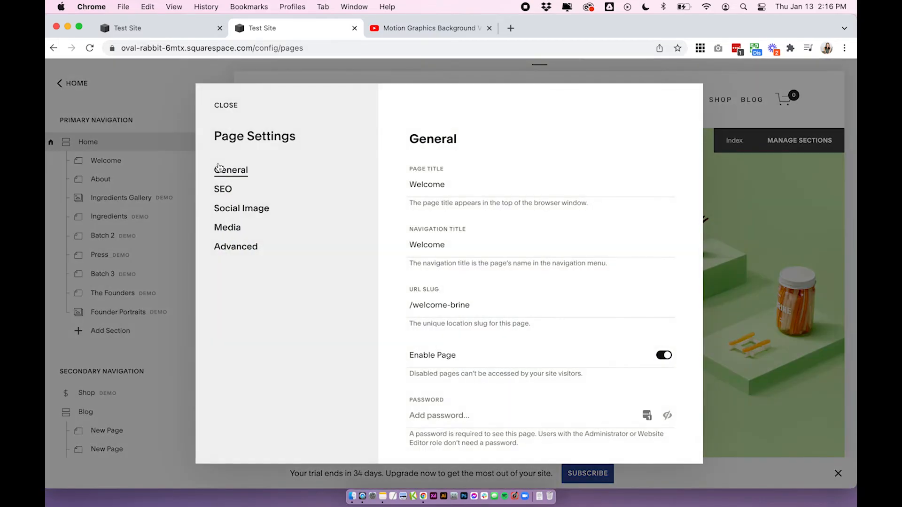
left_click(227, 227)
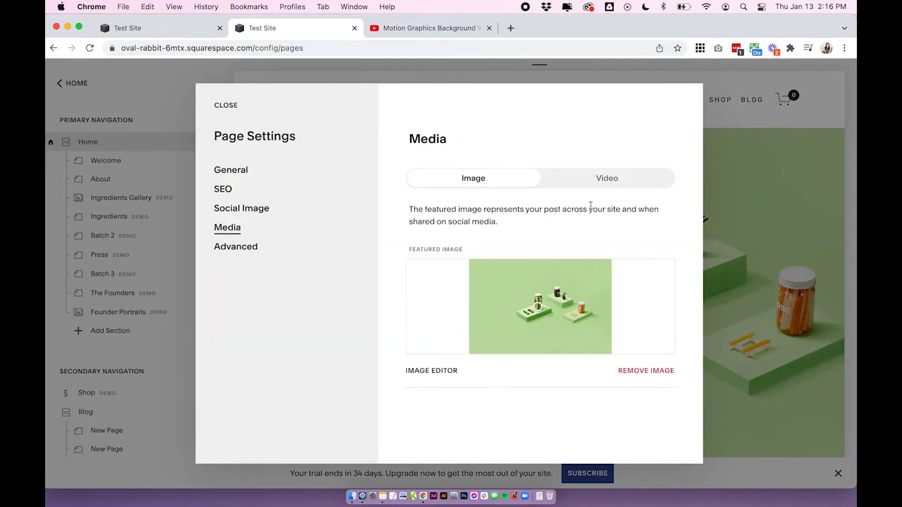
left_click(606, 178)
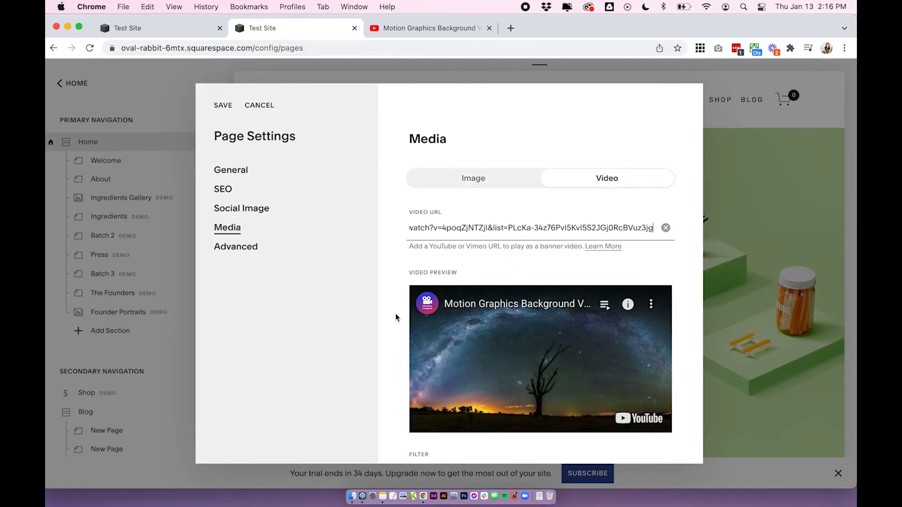
scroll("down", 3)
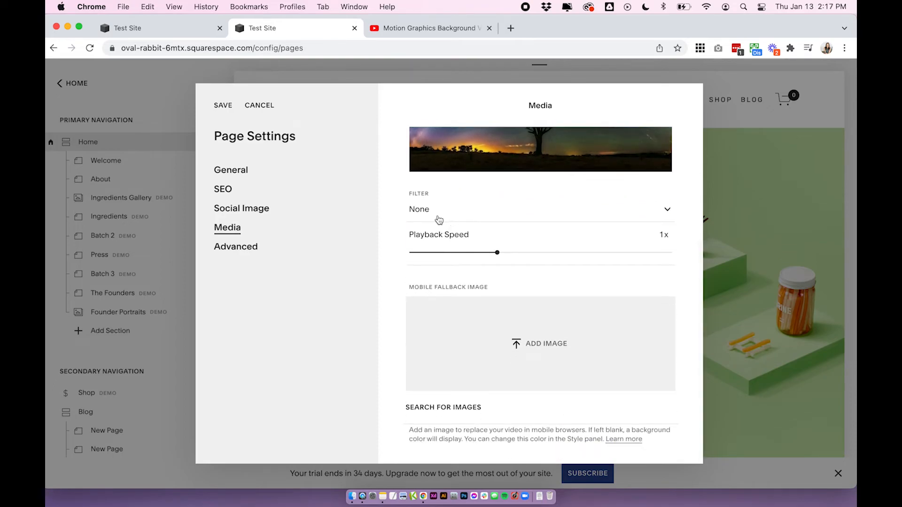
mouse_move(528, 250)
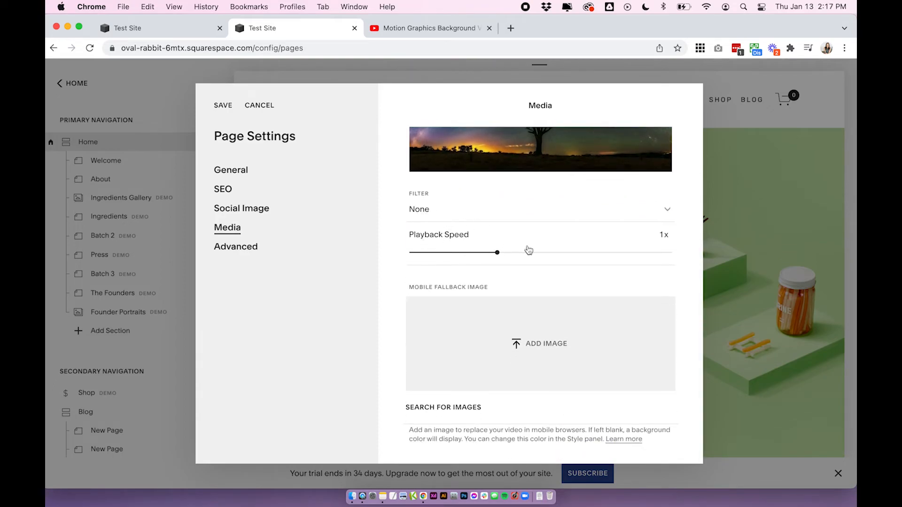
mouse_move(442, 355)
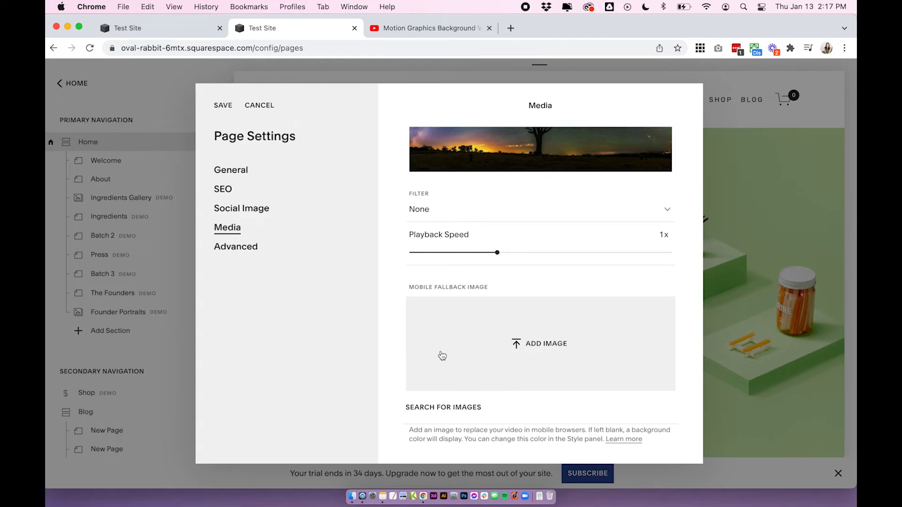
mouse_move(388, 349)
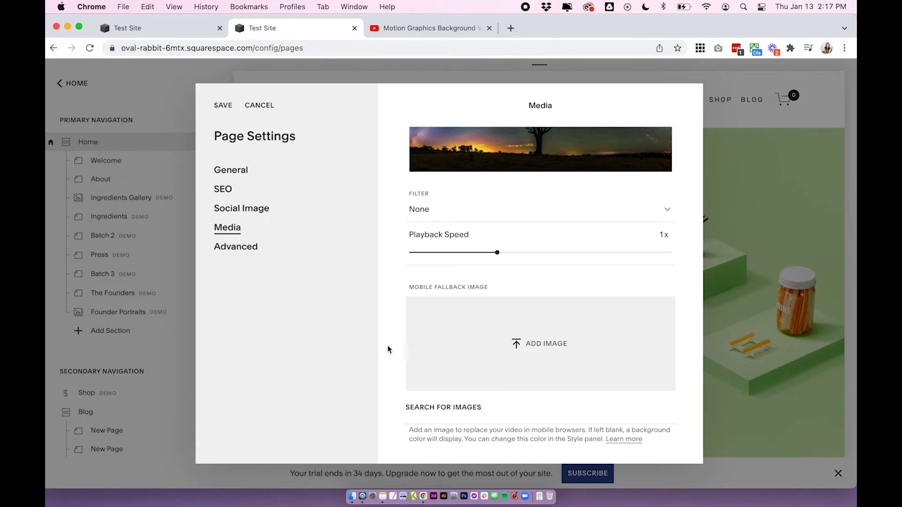
left_click(259, 105)
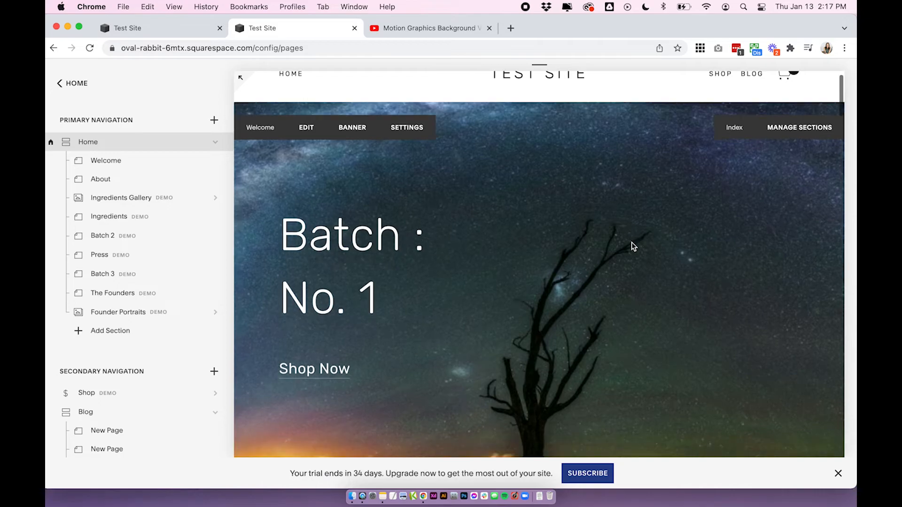
scroll("down", 3)
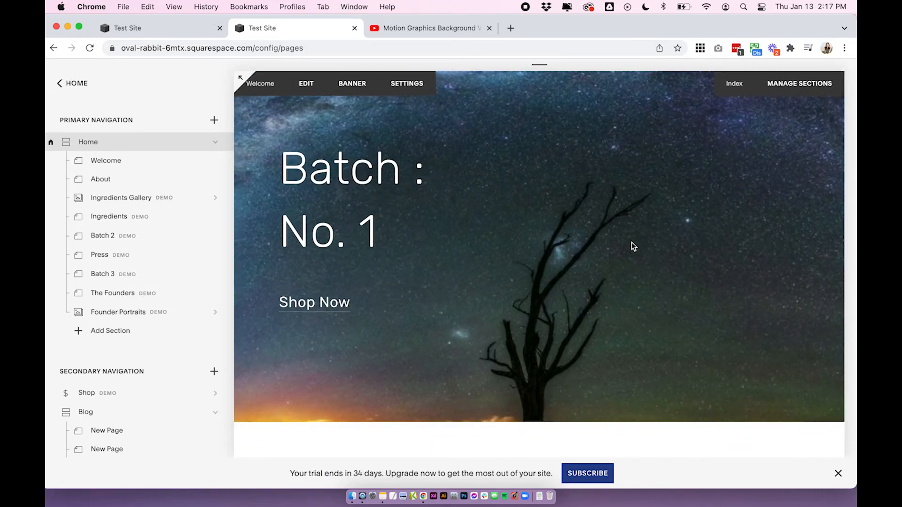